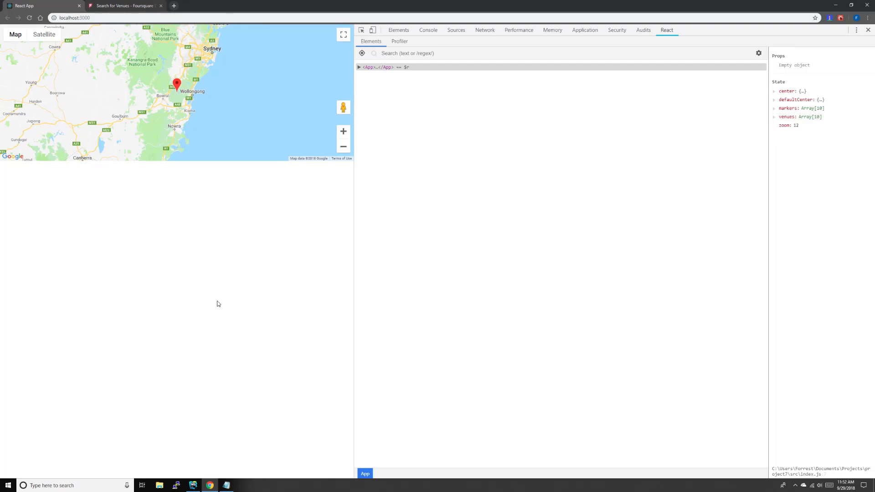
- Review the React DevTools state in Chrome, then switch back to WebStorm
{"action": "left_click", "coordinate": [192, 485]}
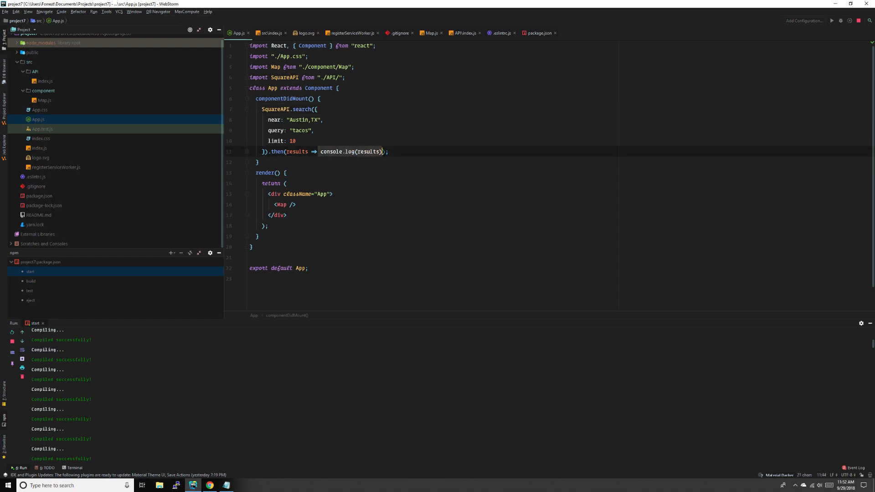
- Log results in the callback and add a constructor with empty venues and markers state
{"action": "key", "text": "Delete"}
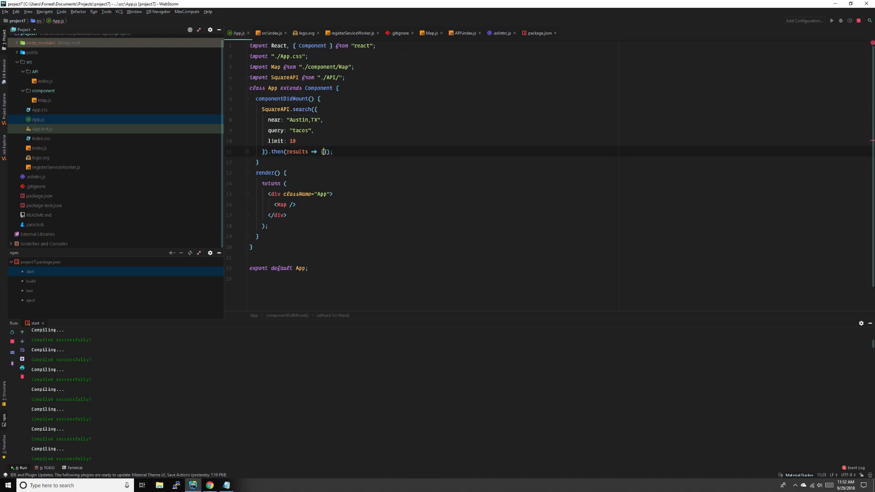
{"action": "type", "text": "console.log(results)"}
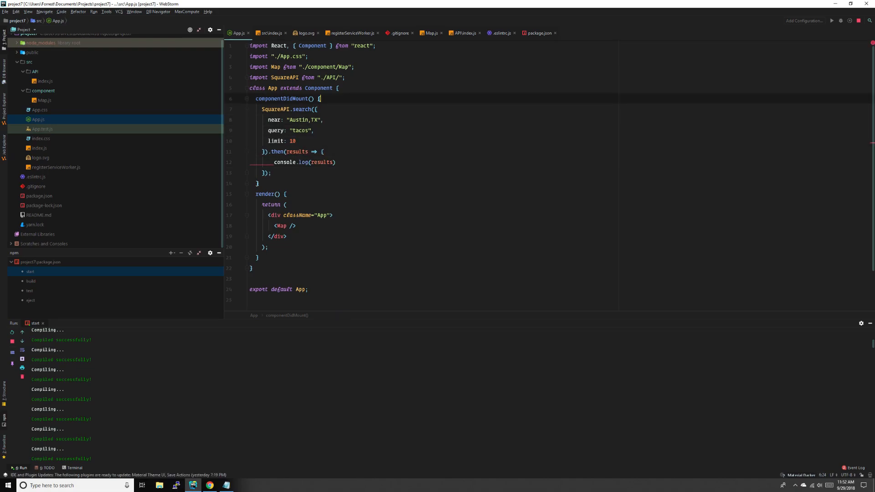
{"action": "key", "text": "Enter"}
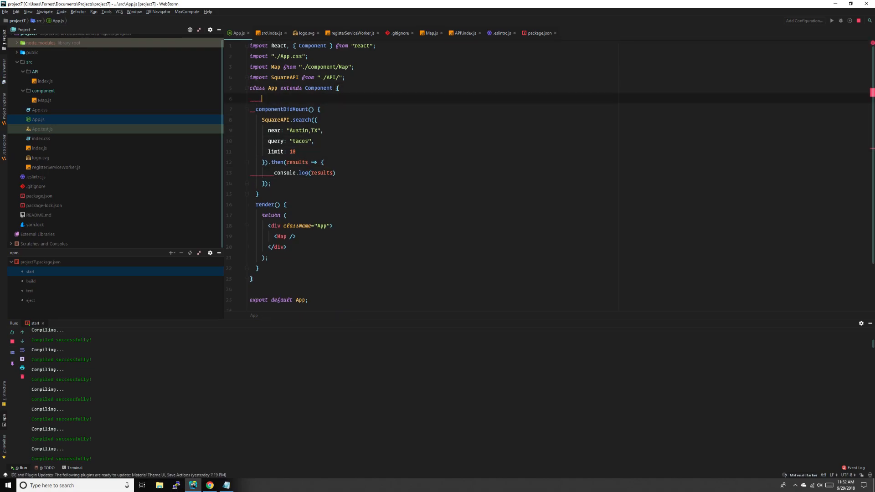
{"action": "type", "text": "constructor"}
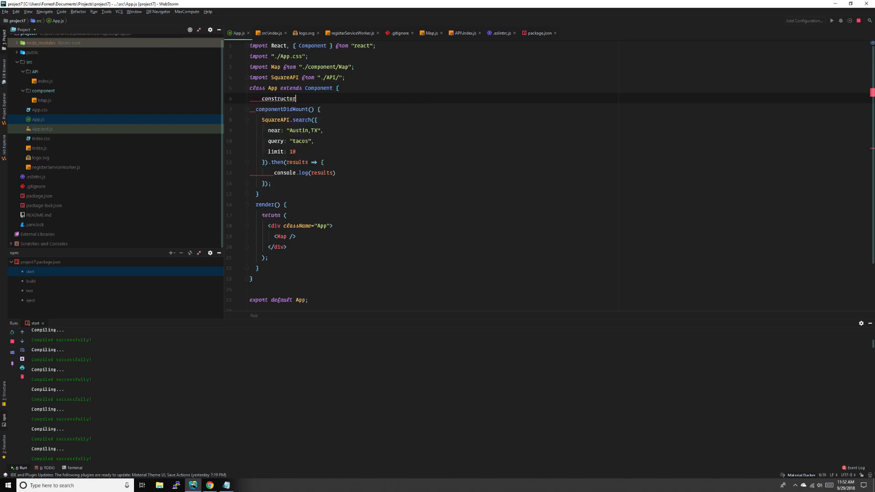
{"action": "type", "text": "(){"}
{"action": "type", "text": "s"}
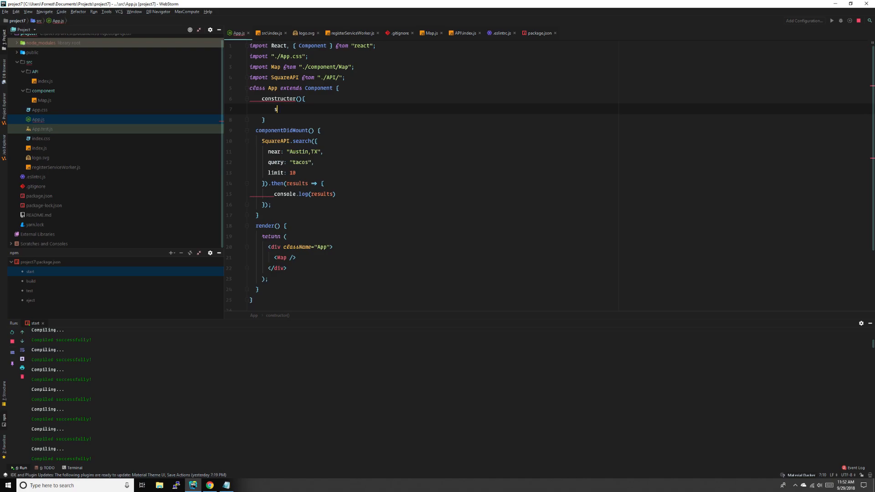
{"action": "type", "text": "uper();"}
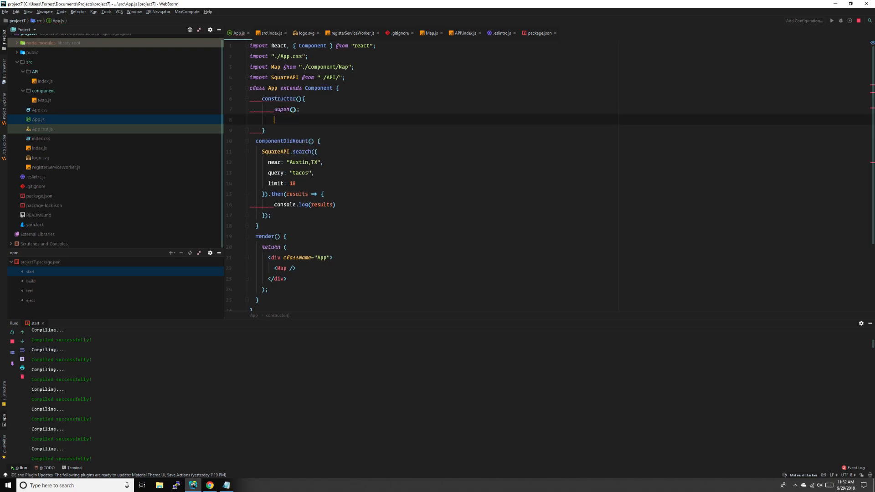
{"action": "type", "text": "this.state ={"}
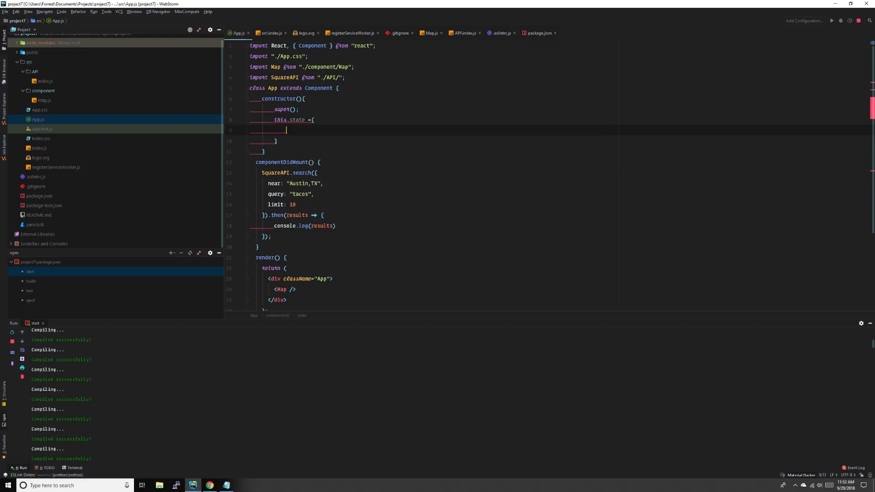
{"action": "type", "text": "venues:[],"}
{"action": "type", "text": "m"}
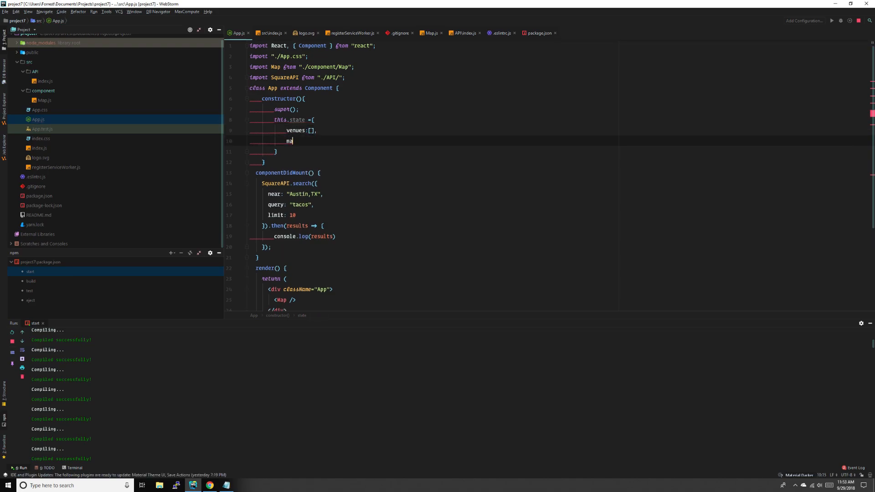
{"action": "type", "text": "arkers:"}
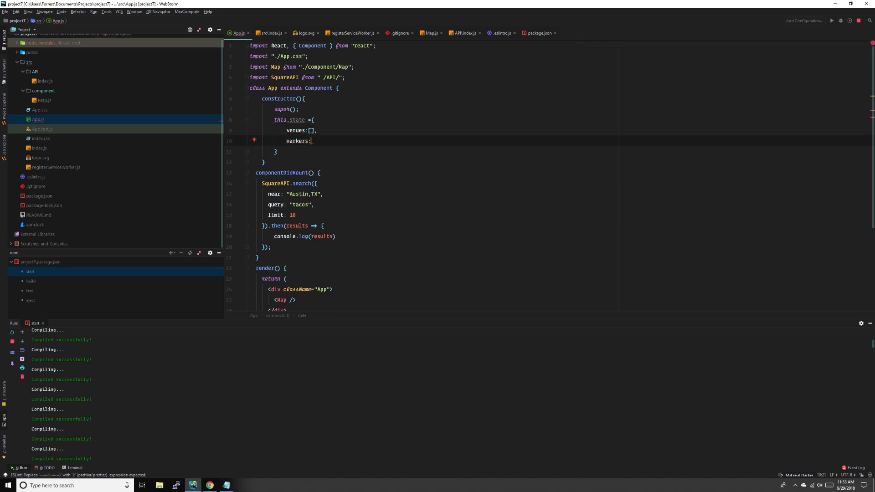
{"action": "type", "text": "[],"}
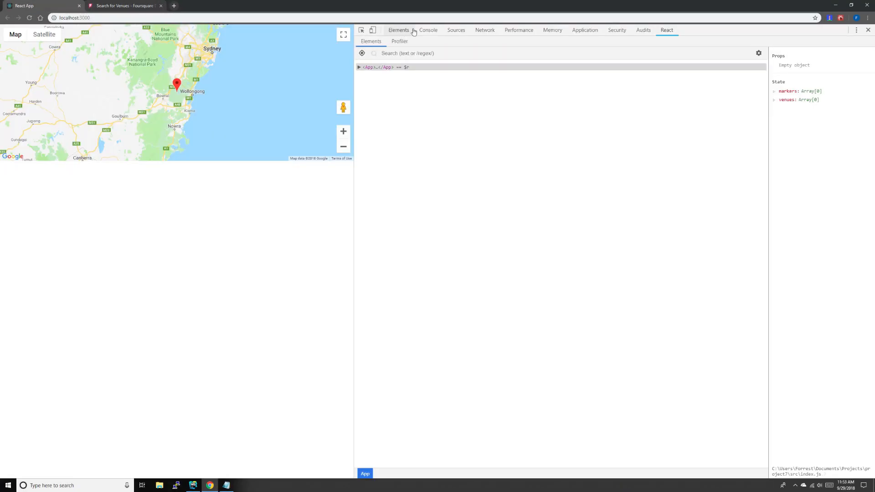
- In the Console, expand the logged results' response, geocode and feature entries
{"action": "left_click", "coordinate": [428, 30]}
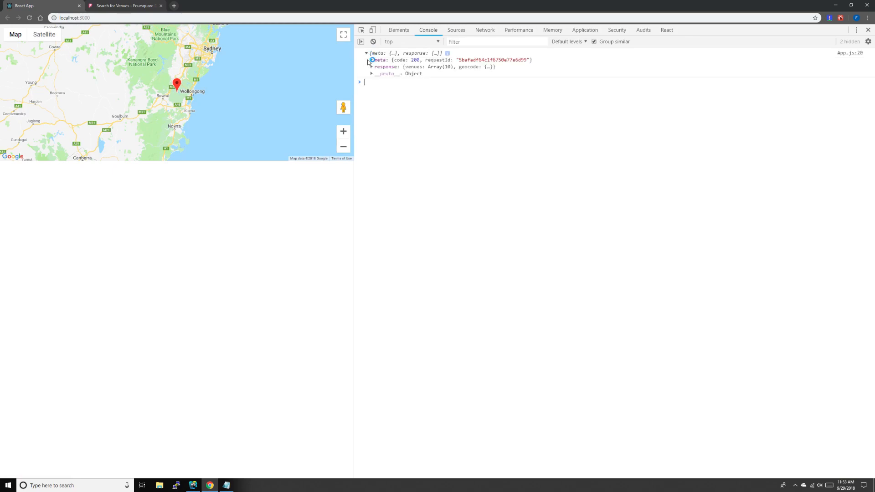
{"action": "left_click", "coordinate": [371, 66]}
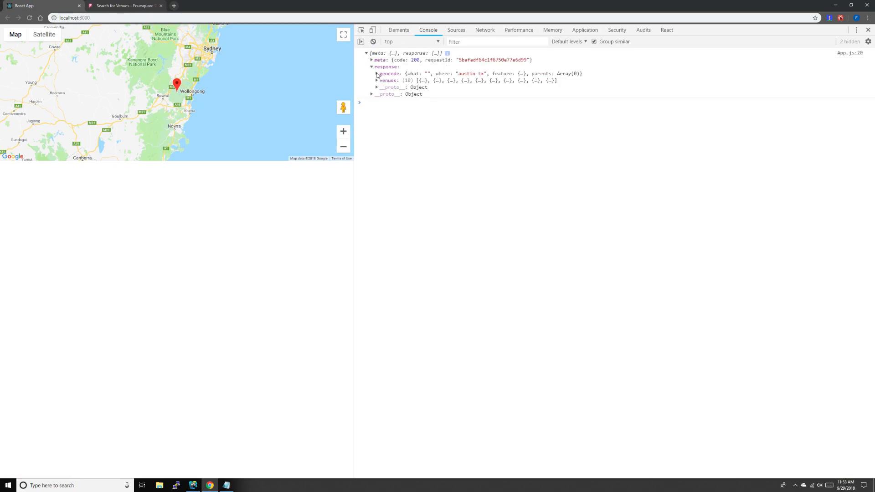
{"action": "left_click", "coordinate": [377, 73]}
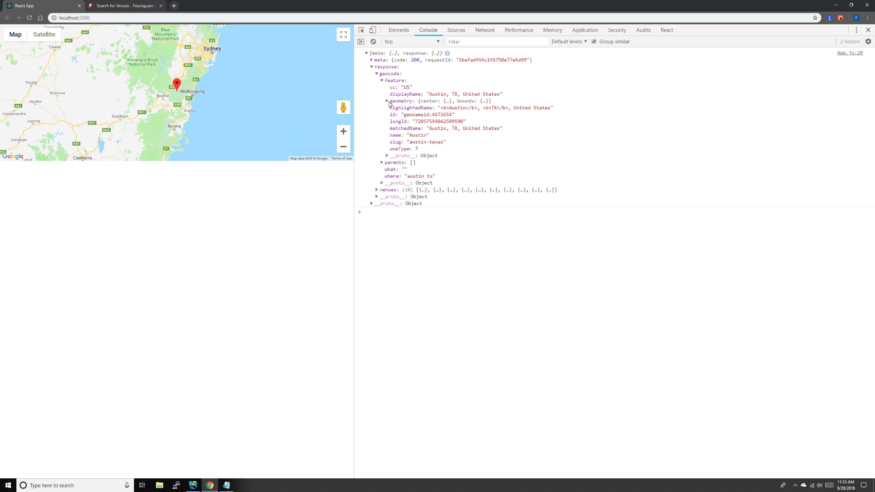
{"action": "left_click", "coordinate": [386, 101]}
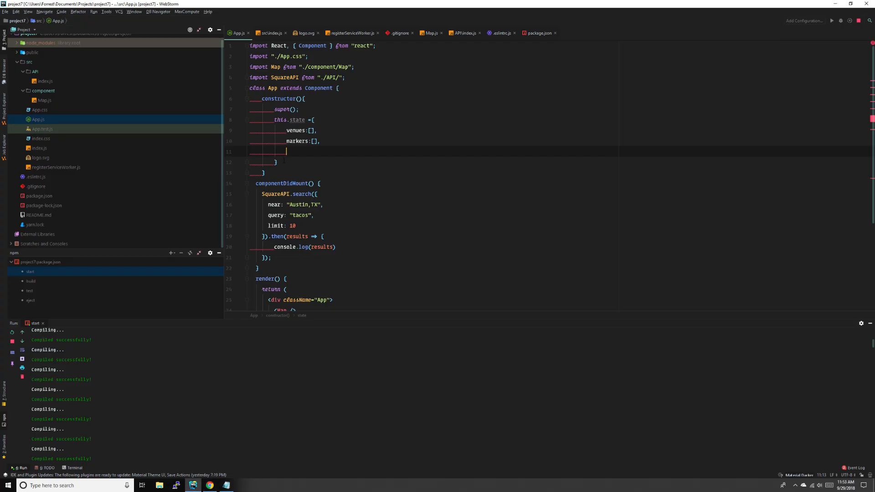
- Add center [] and zoom 12 to state; destructure venues and center from results.response
{"action": "type", "text": "center:[],"}
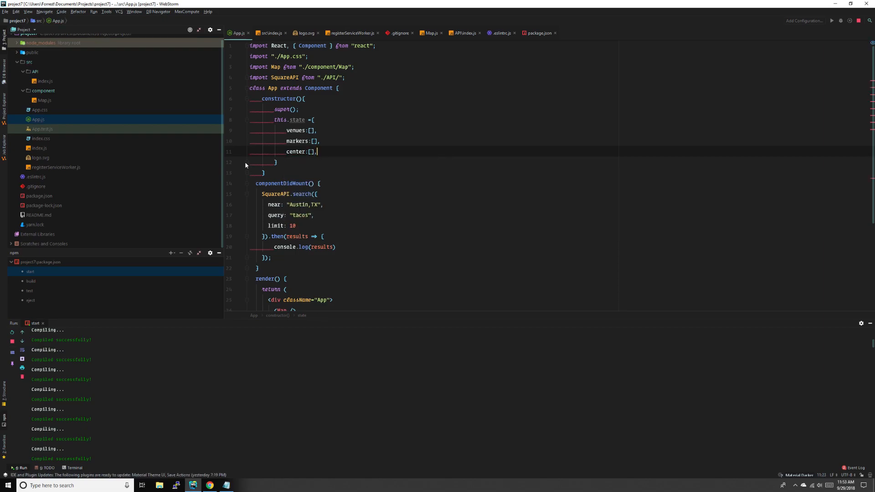
{"action": "type", "text": "zoom: 12"}
{"action": "left_click", "coordinate": [551, 247]}
{"action": "type", "text": "con"}
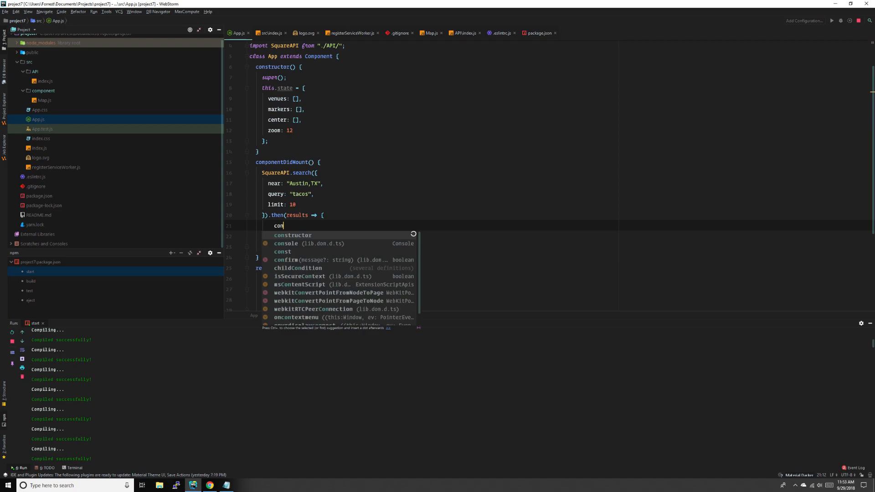
{"action": "type", "text": "st { venues } = r"}
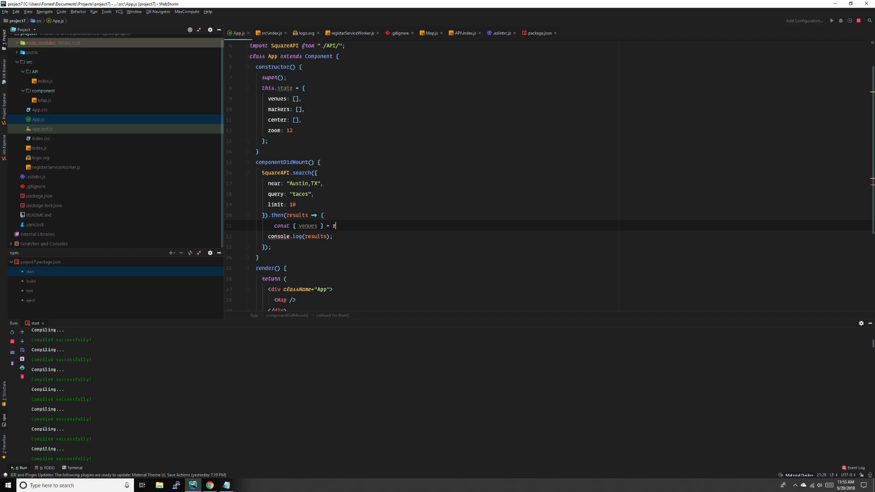
{"action": "type", "text": "esults."}
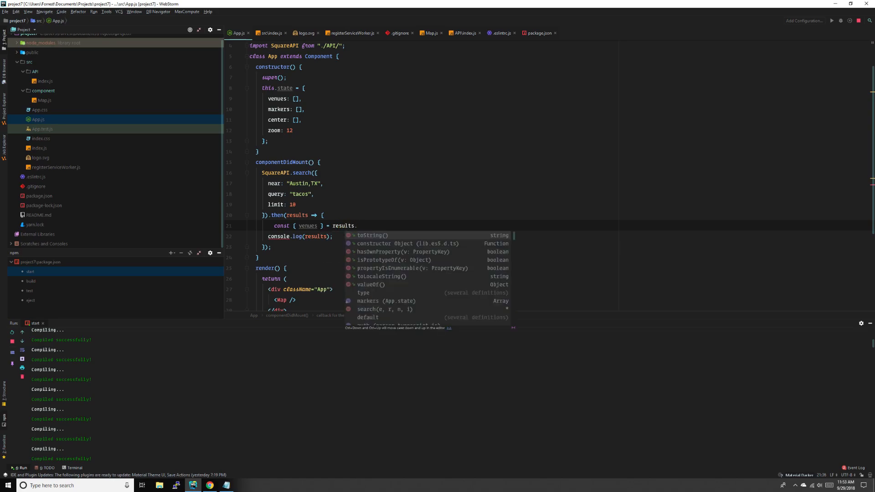
{"action": "type", "text": "response;"}
{"action": "type", "text": "const { center "}
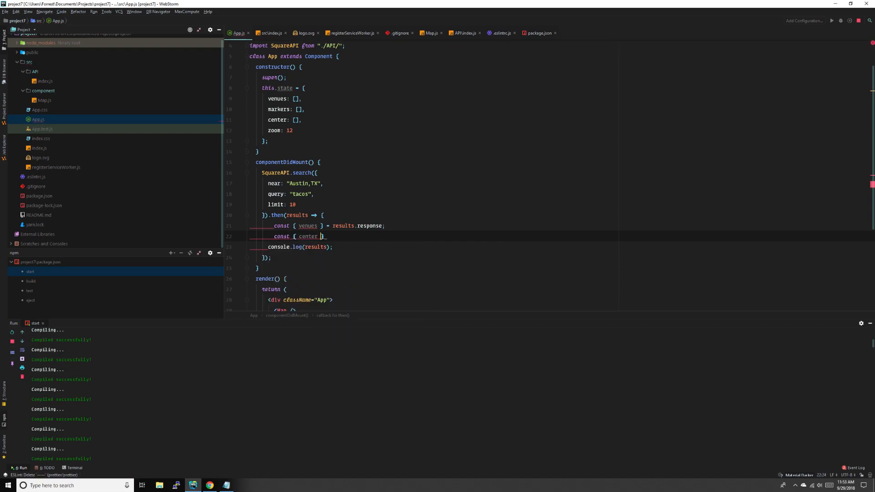
{"action": "type", "text": "="}
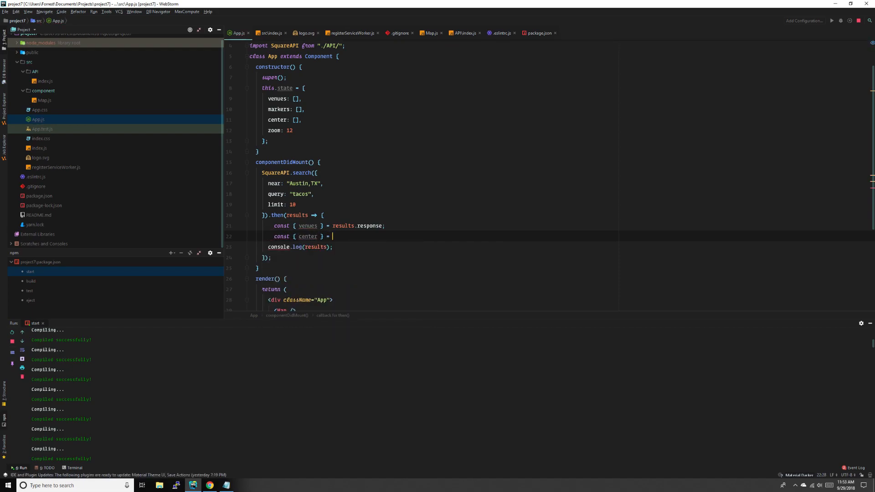
{"action": "type", "text": "results.response.geocode."}
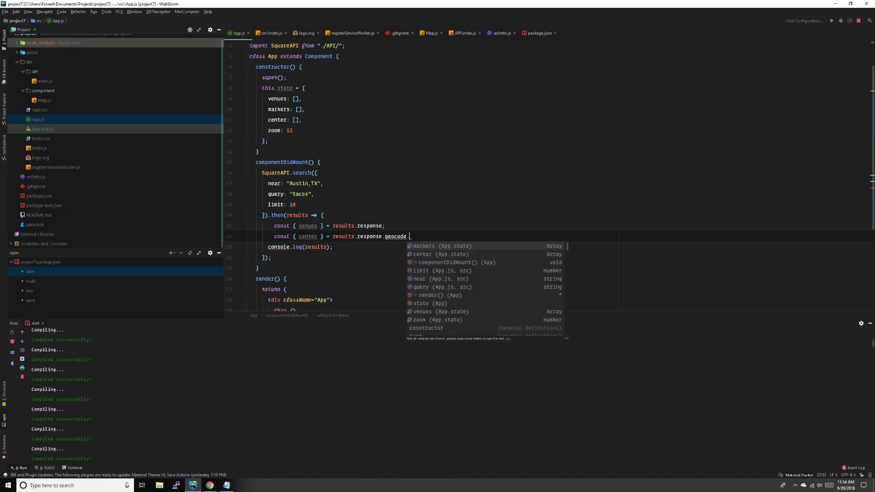
{"action": "type", "text": "feature."}
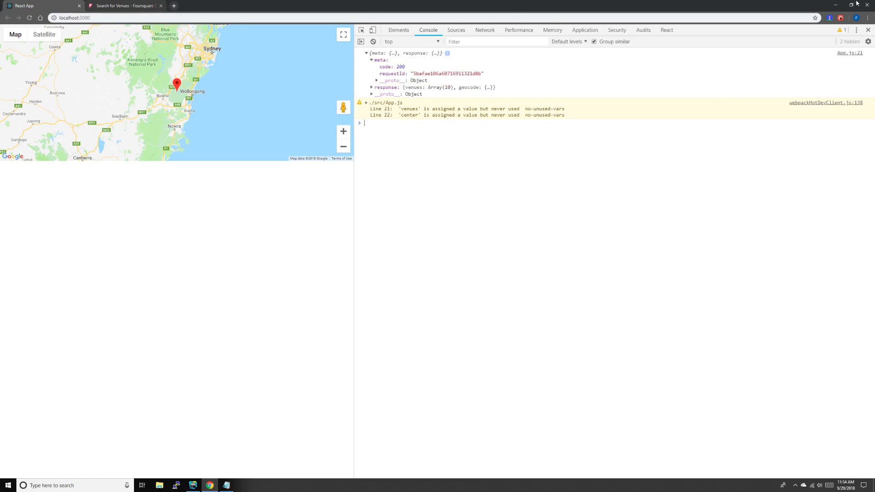
{"action": "left_click", "coordinate": [194, 485]}
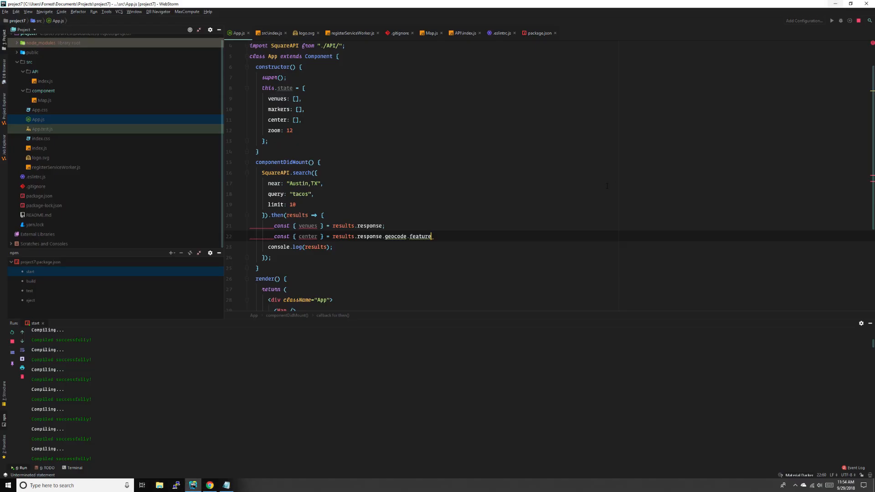
- Finish the center line and map venues into markers with lat and lng from venue.location
{"action": "type", "text": ".gem"}
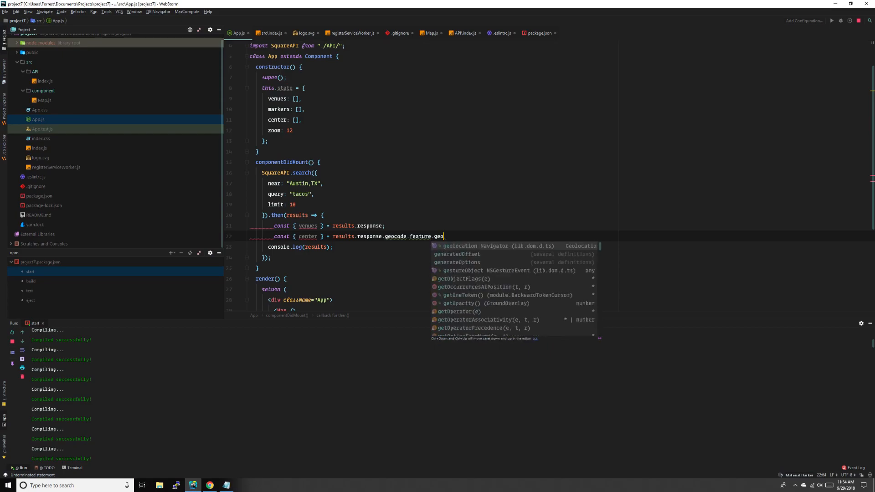
{"action": "type", "text": "metry;"}
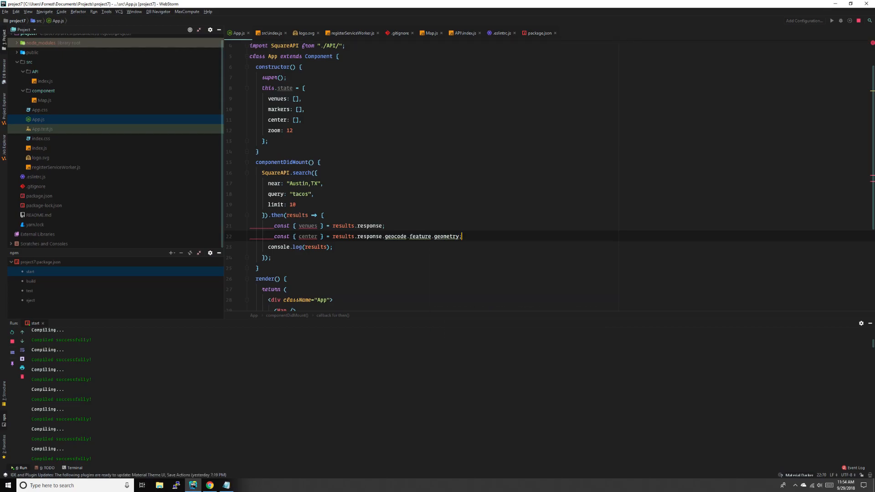
{"action": "key", "text": "Enter"}
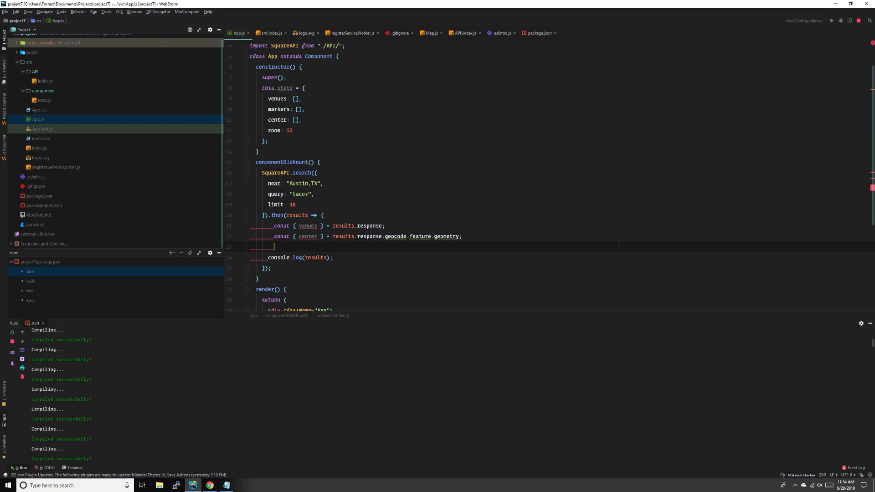
{"action": "type", "text": "const markers ="}
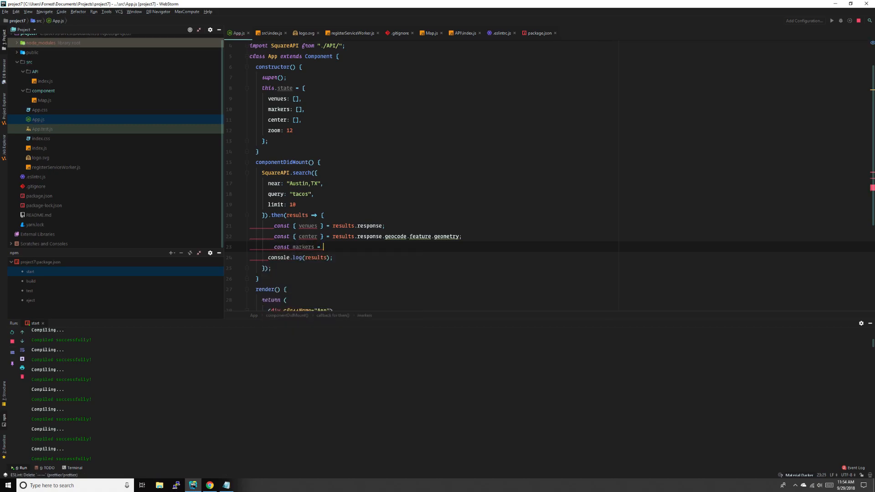
{"action": "type", "text": "venues.map()"}
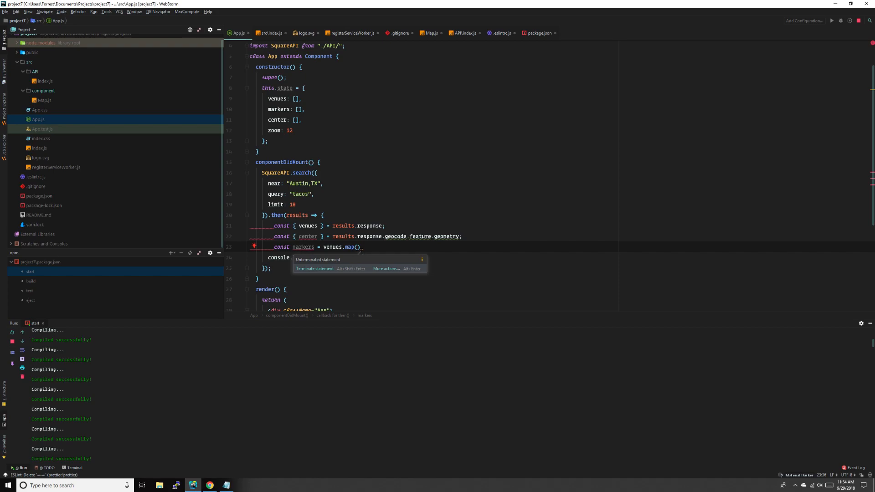
{"action": "type", "text": "venue => {"}
{"action": "type", "text": "lat"}
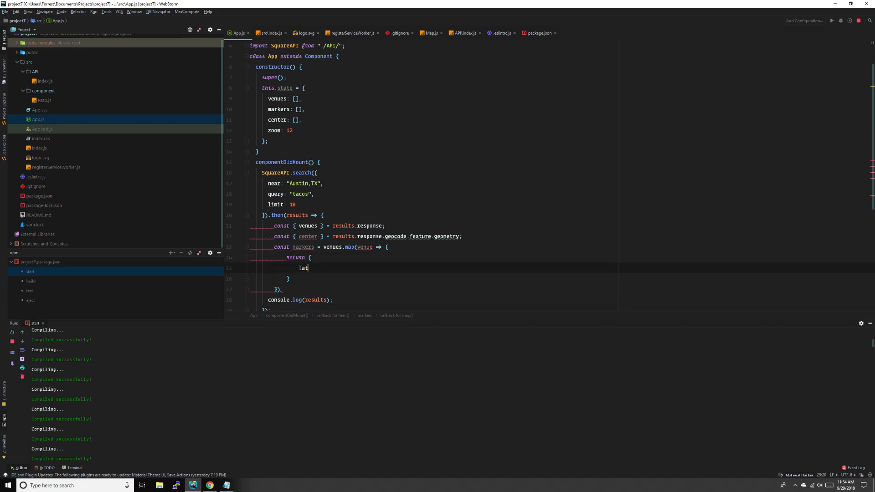
{"action": "type", "text": ":"}
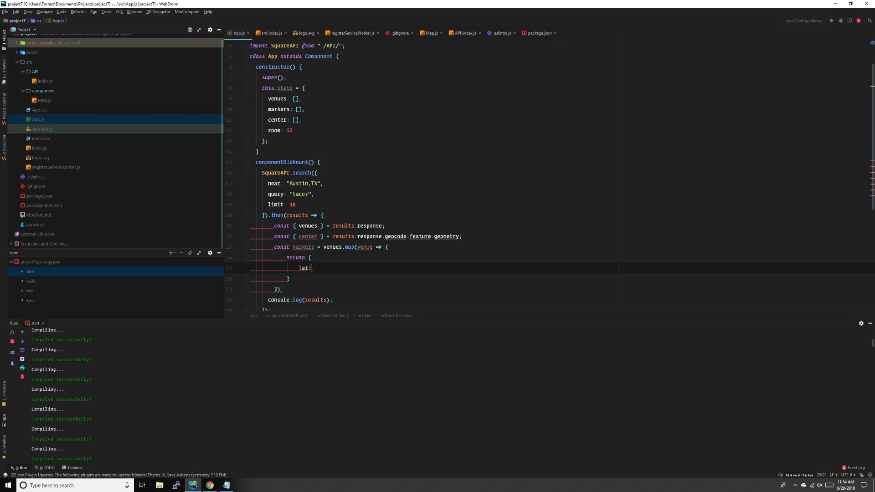
{"action": "type", "text": "lng:,"}
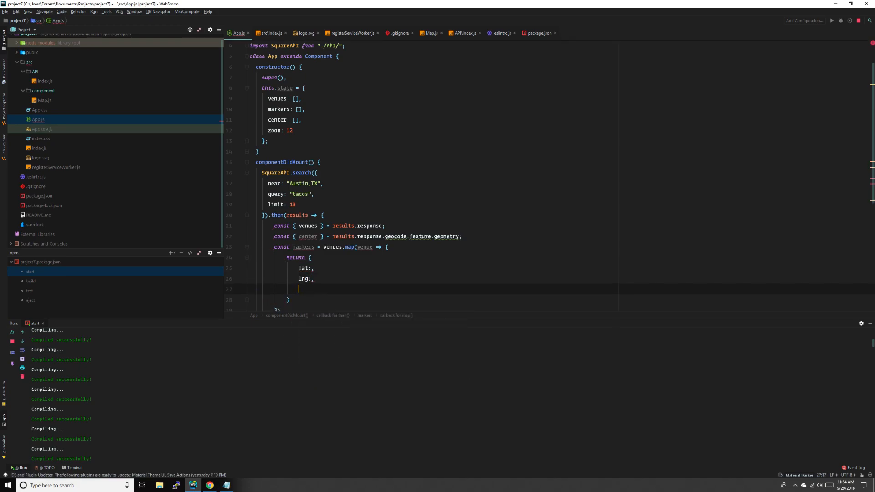
- Add isOpen: false and isVisible: true to each marker object
{"action": "type", "text": "isOp"}
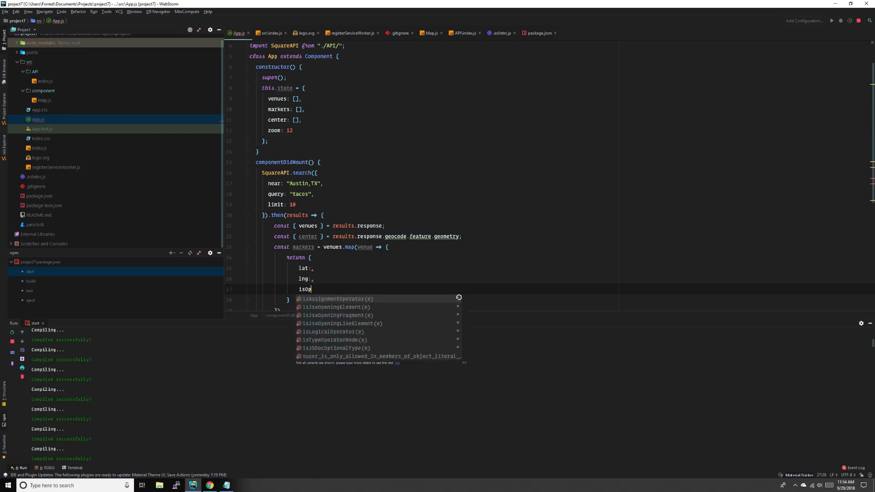
{"action": "type", "text": "en"}
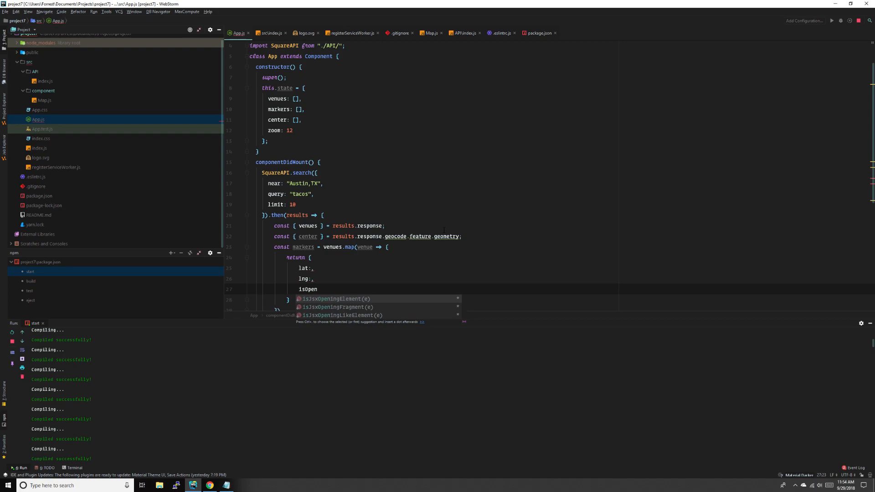
{"action": "type", "text": ":false,"}
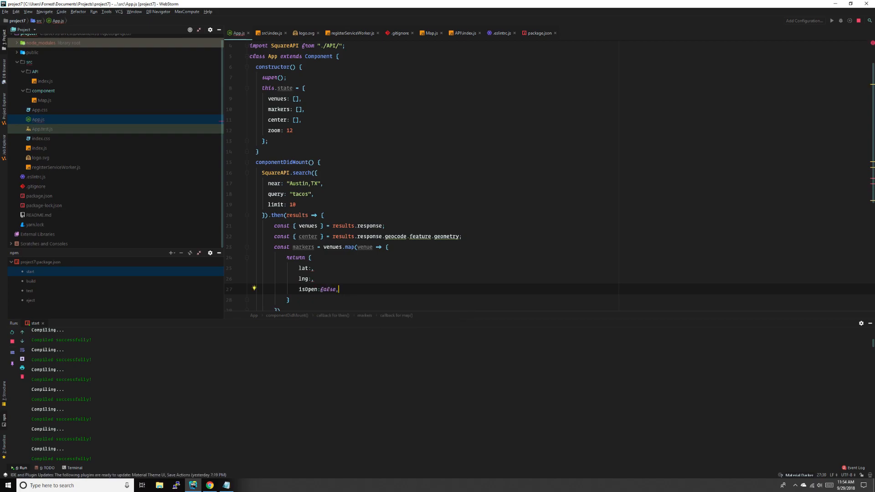
{"action": "key", "text": "enter"}
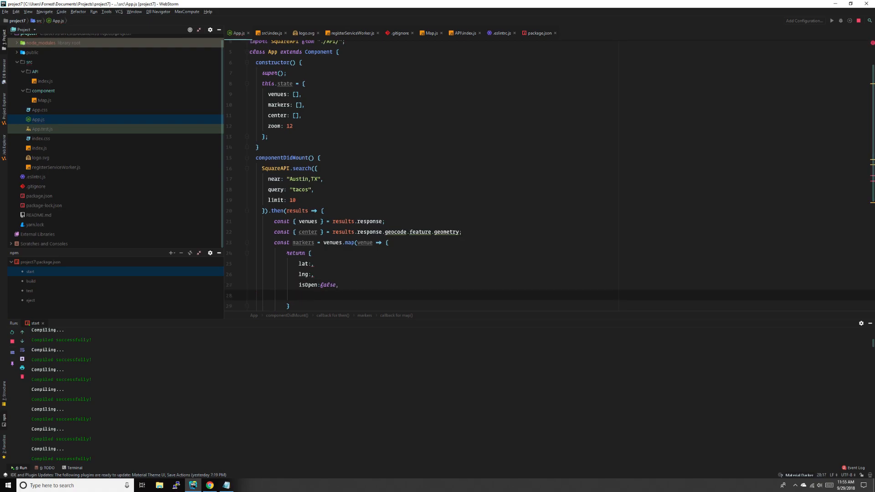
{"action": "type", "text": "isV"}
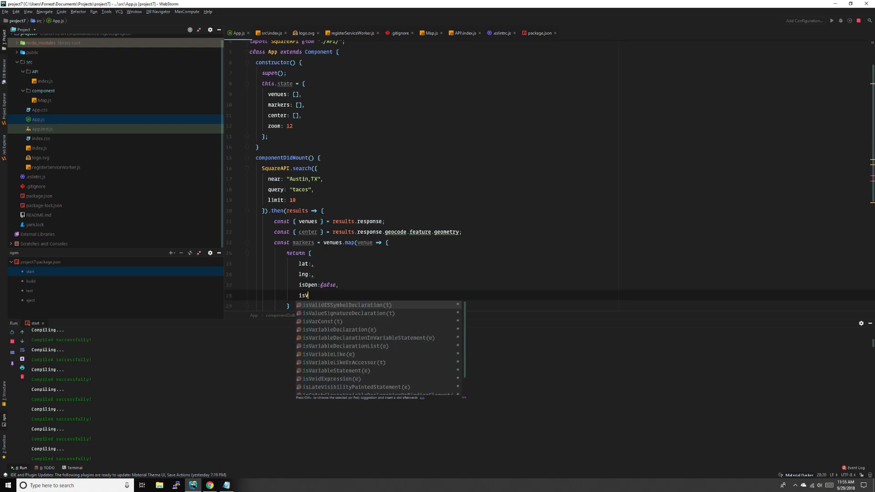
{"action": "type", "text": "isible"}
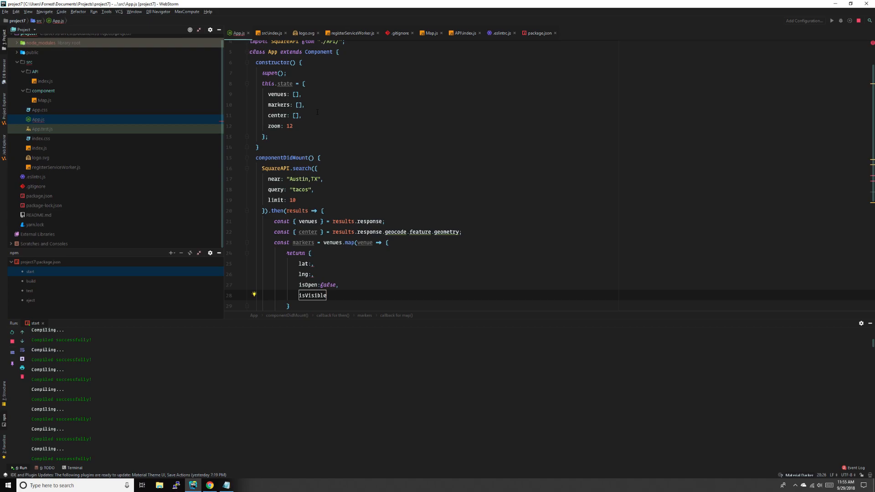
{"action": "type", "text": ":true,"}
{"action": "left_click", "coordinate": [423, 264]}
{"action": "type", "text": "venue.location.lat"}
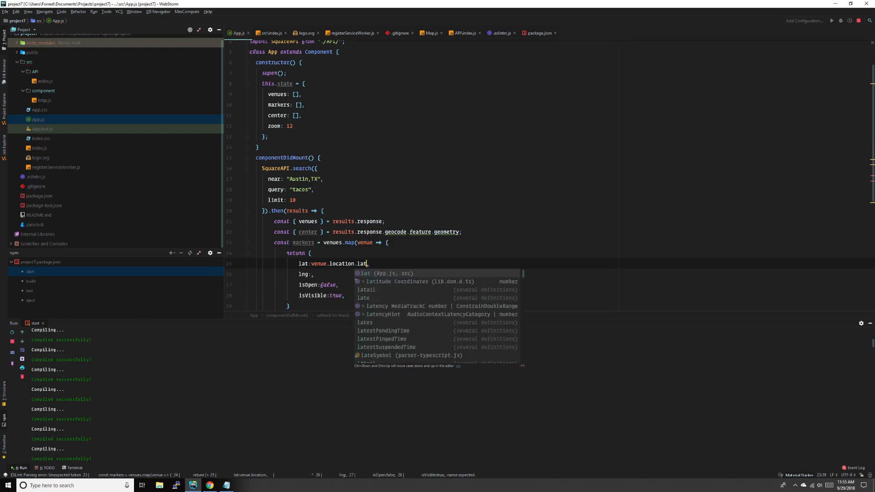
{"action": "type", "text": "v"}
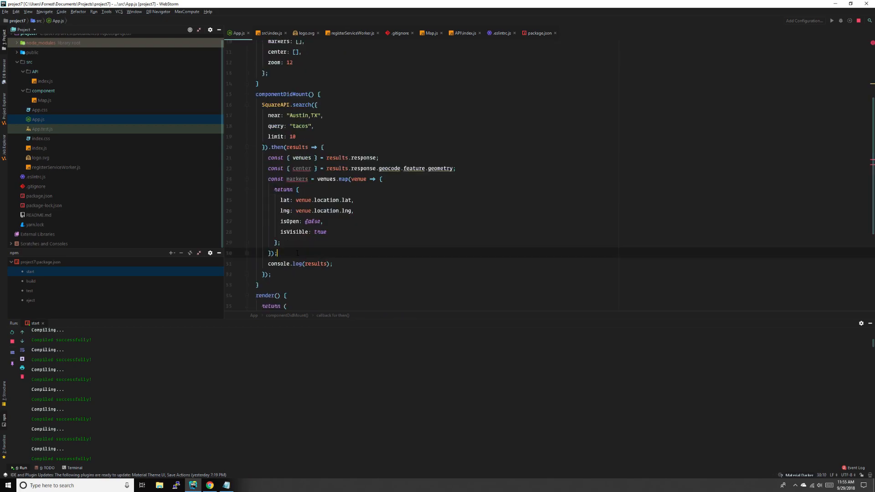
- Save venues, center and markers into state with this.setState
{"action": "type", "text": "this.setState({"}
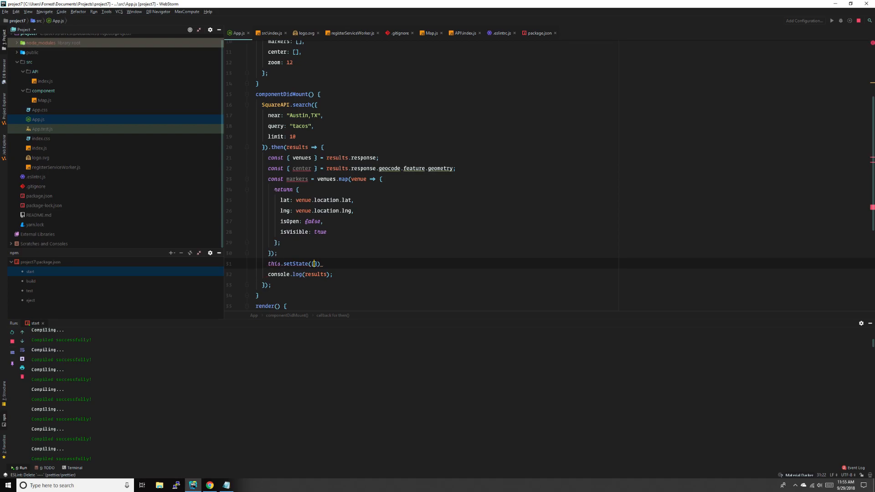
{"action": "type", "text": "venues, center"}
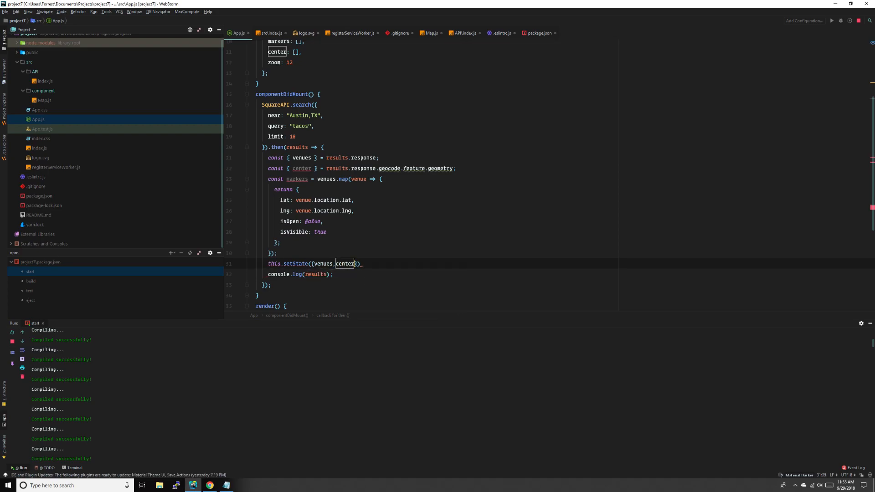
{"action": "type", "text": ",markers"}
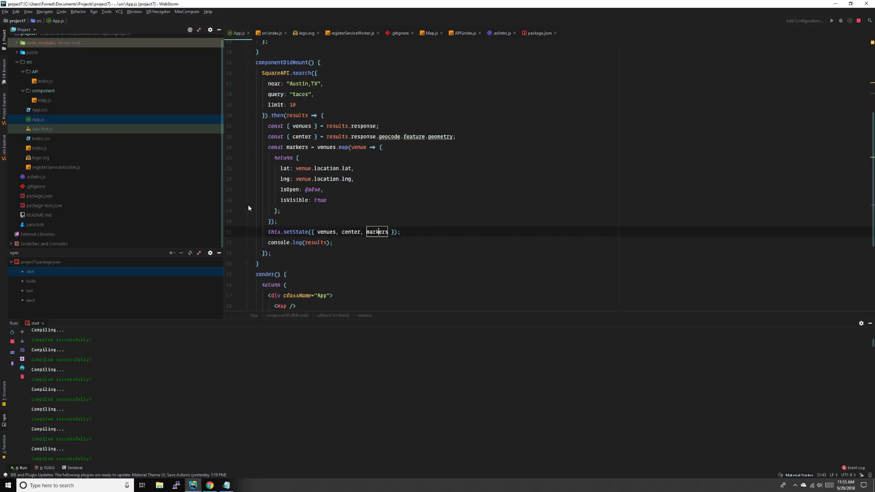
- Spread this.state as props into the Map element
{"action": "scroll", "scroll_direction": "down", "scroll_amount": 3}
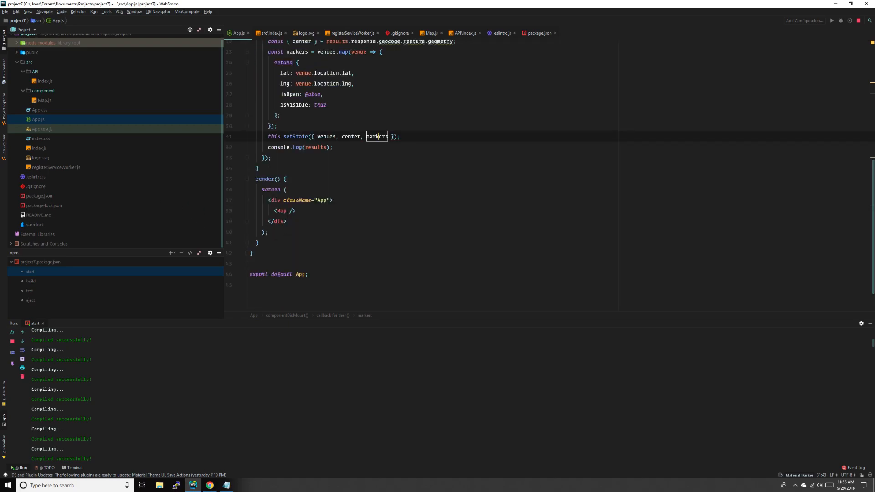
{"action": "left_click", "coordinate": [288, 211]}
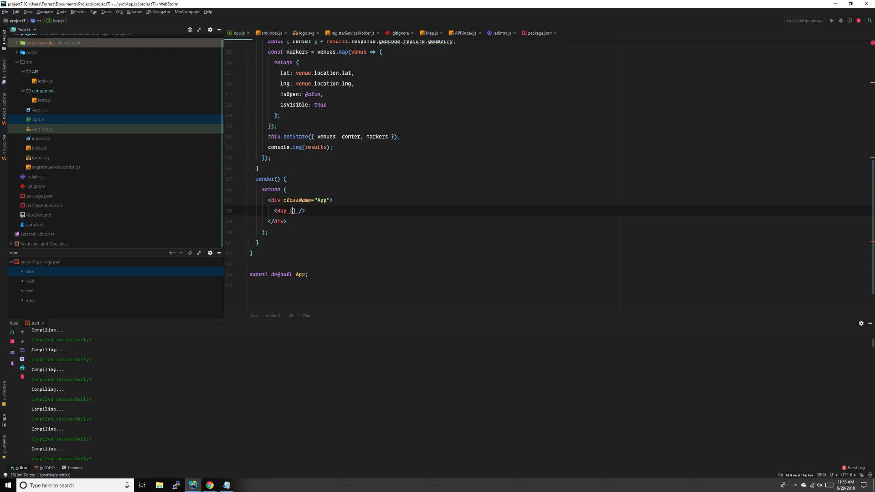
{"action": "type", "text": "{...this.state}"}
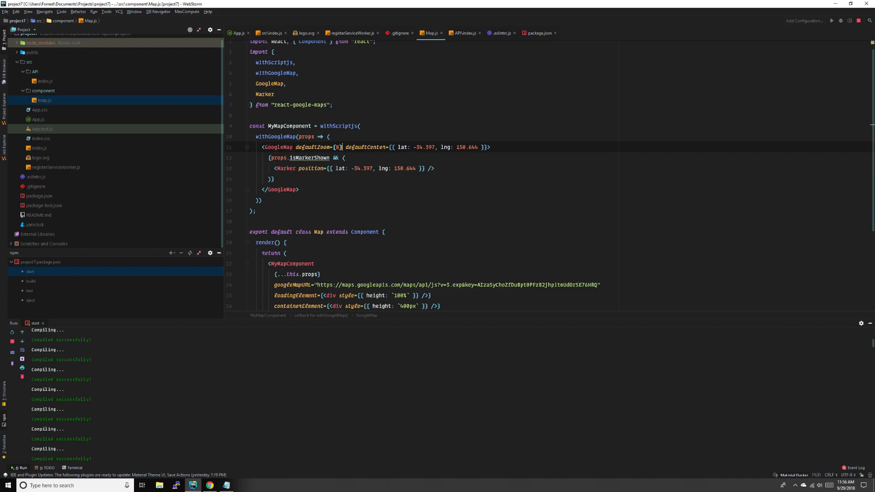
- In Map.js, give GoogleMap zoom and center from props
{"action": "type", "text": "zoom={props.zoom"}
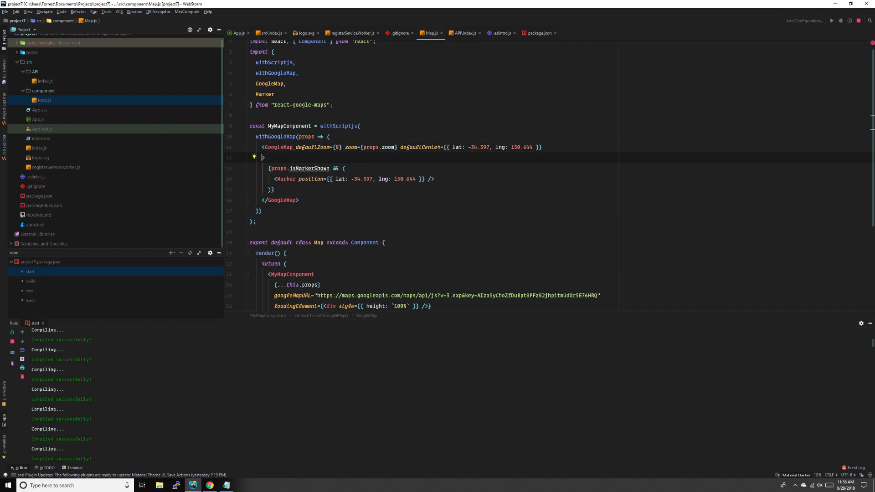
{"action": "type", "text": "center={}"}
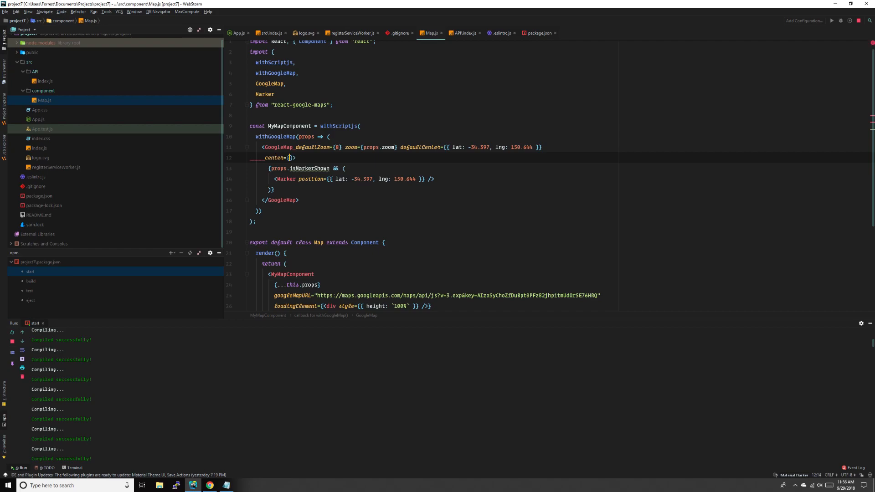
{"action": "type", "text": "props.center"}
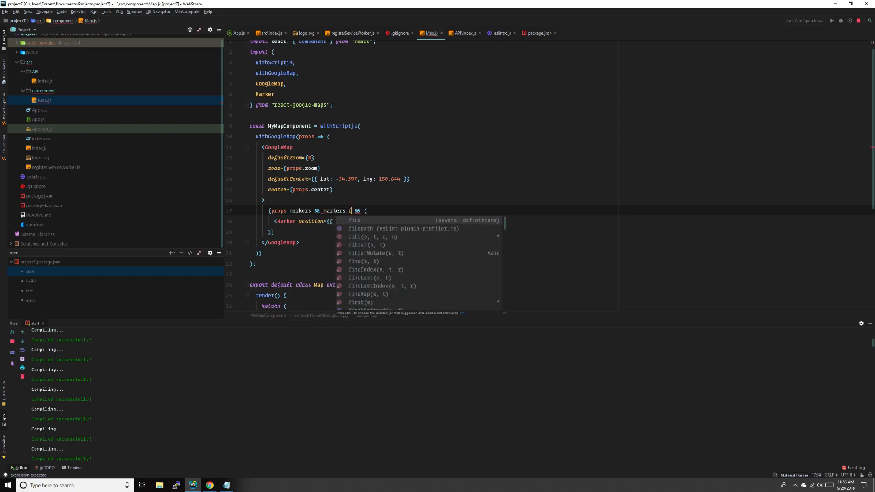
- Filter markers by isVisible and map each to a Marker keyed by idx
{"action": "type", "text": "ilter(marker => marker.isVisible"}
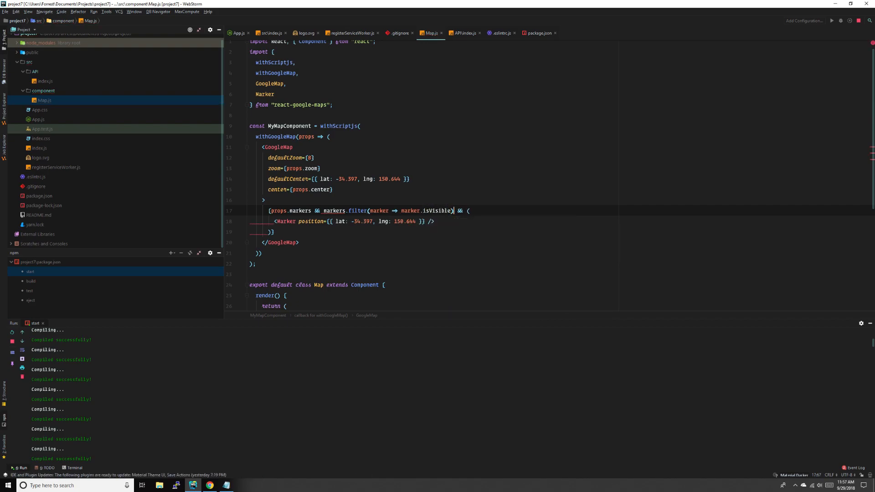
{"action": "type", "text": "."}
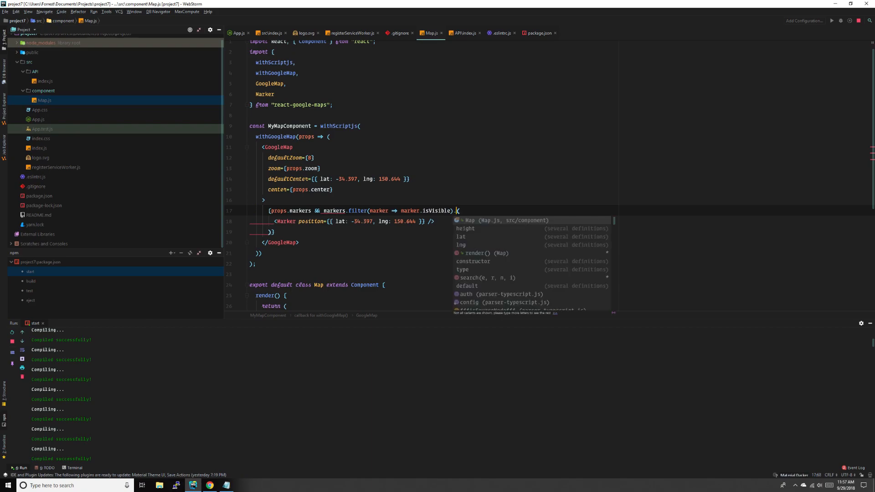
{"action": "type", "text": ".map(marker("}
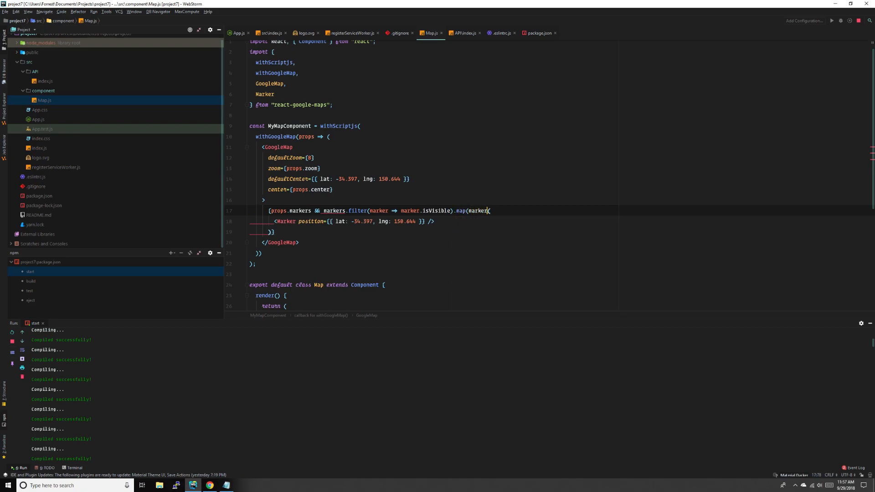
{"action": "type", "text": "=> ("}
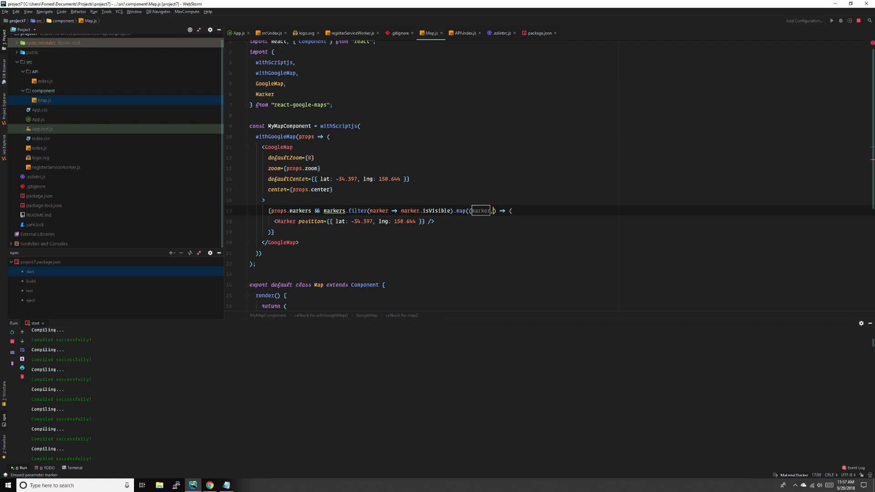
{"action": "type", "text": ",idx"}
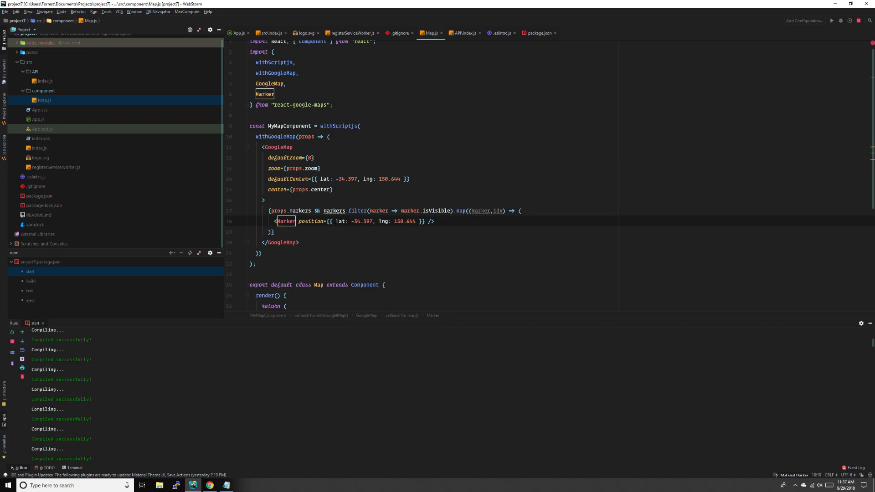
{"action": "type", "text": "ke"}
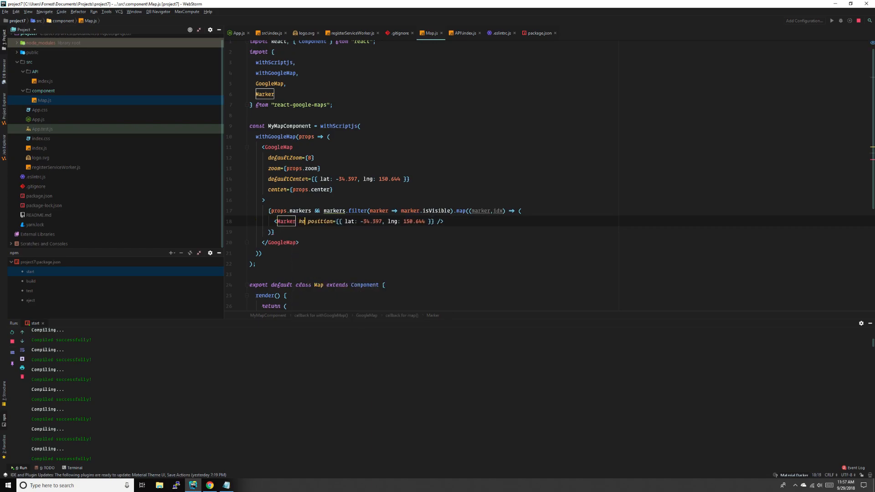
{"action": "type", "text": "key={idx}"}
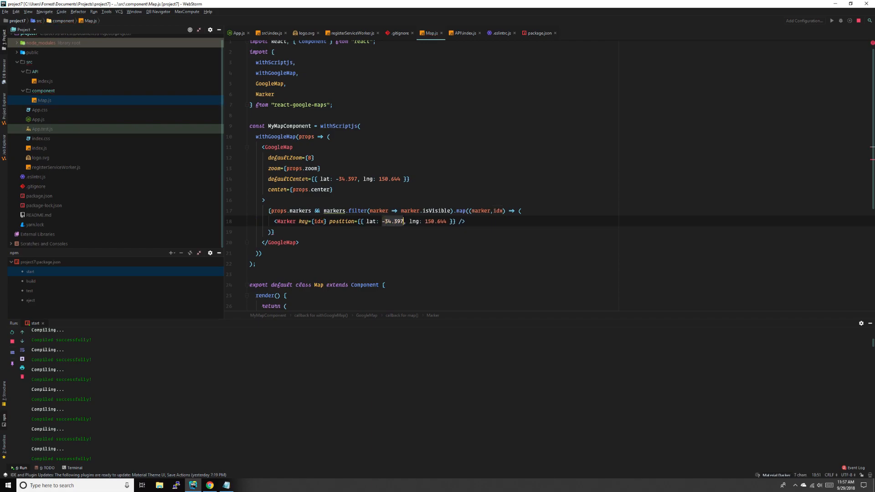
- Position each Marker at marker.lat and marker.lng instead of hardcoded values
{"action": "type", "text": "marker."}
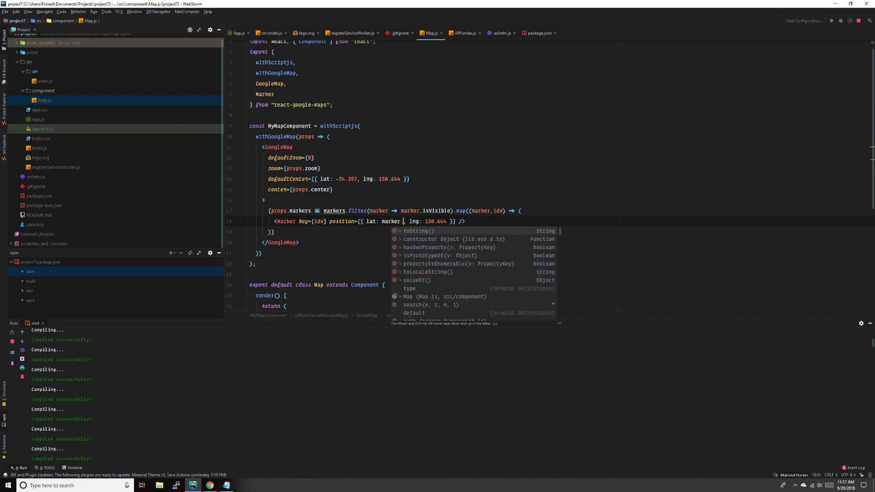
{"action": "type", "text": "lat,"}
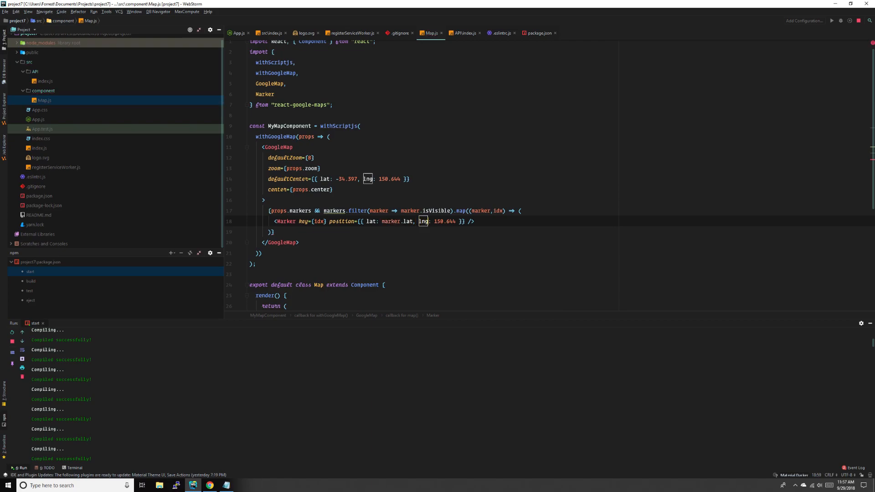
{"action": "double_click", "coordinate": [440, 221]}
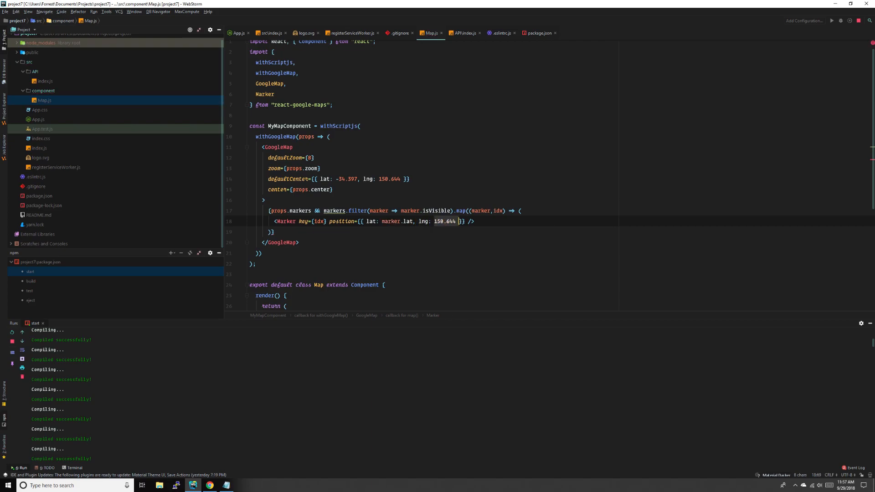
{"action": "type", "text": "marker.lng"}
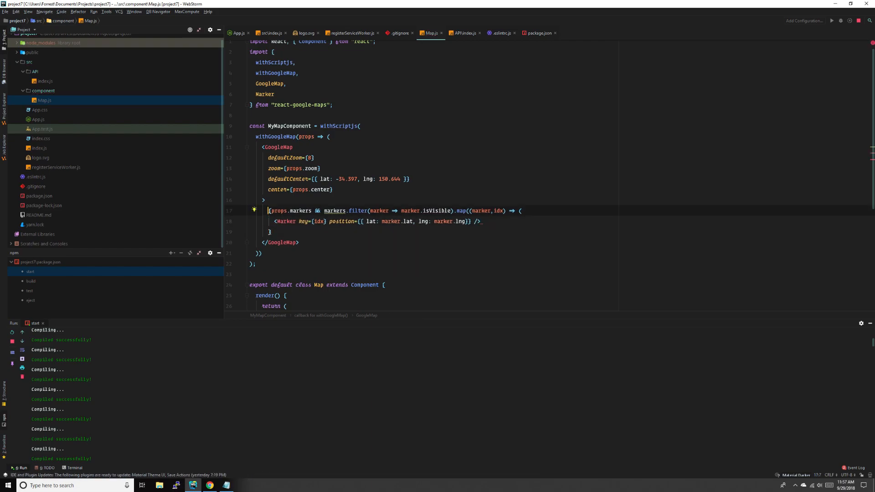
{"action": "left_click", "coordinate": [517, 211]}
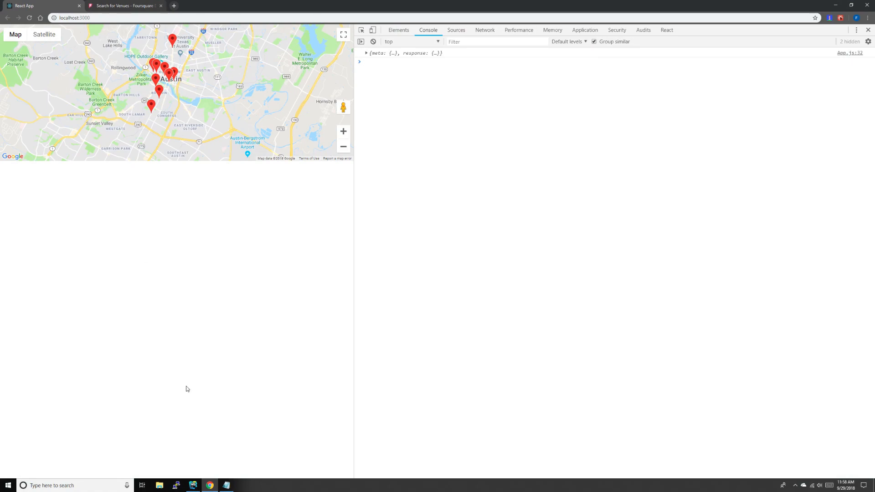
- Check the red markers across Austin in Chrome, then switch back to WebStorm
{"action": "left_click", "coordinate": [192, 485]}
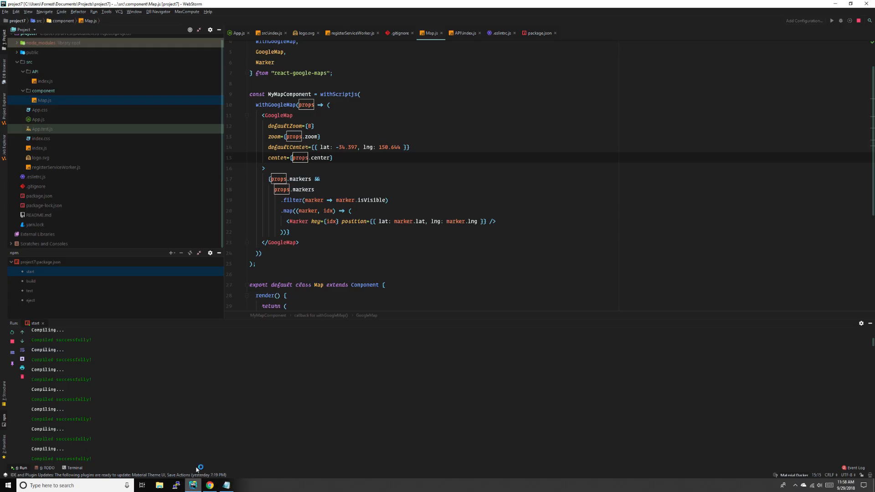